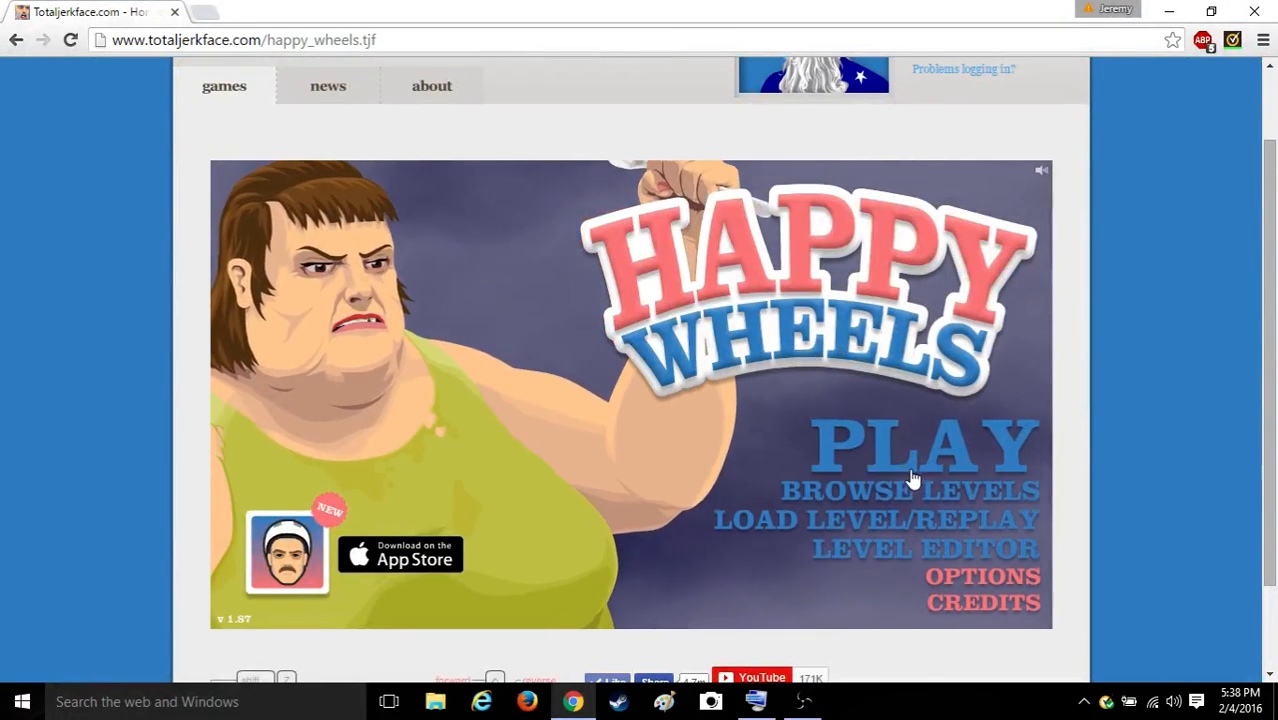
Step: Browse this week's user-submitted levels sorted by rating, expanding Would You RatherFULL's details
{"action": "left_click", "coordinate": [908, 490]}
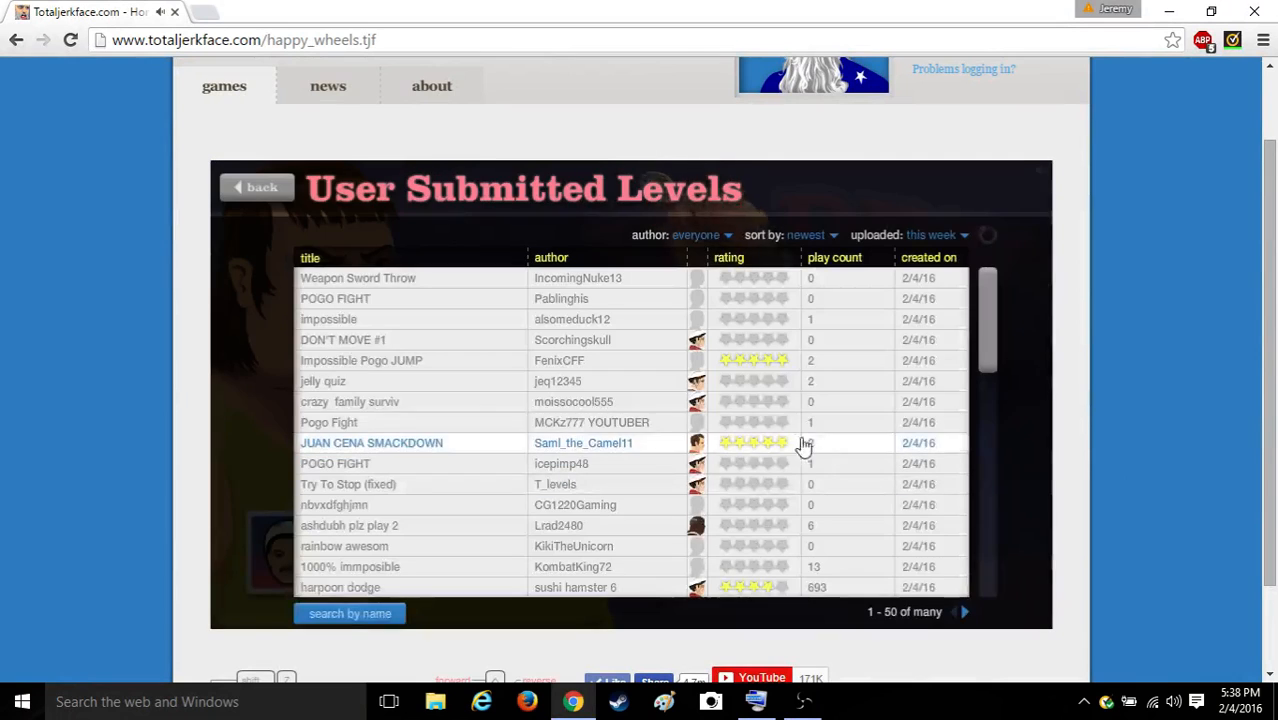
{"action": "left_click", "coordinate": [806, 234]}
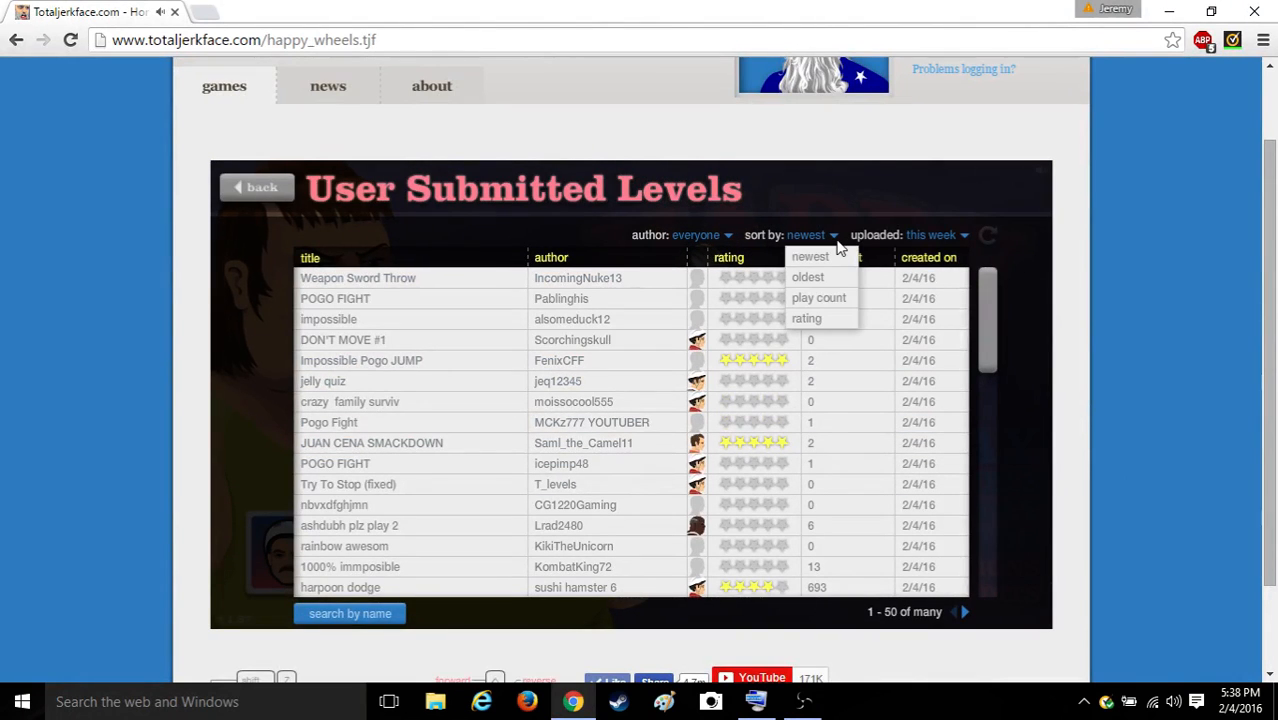
{"action": "mouse_move", "coordinate": [808, 277]}
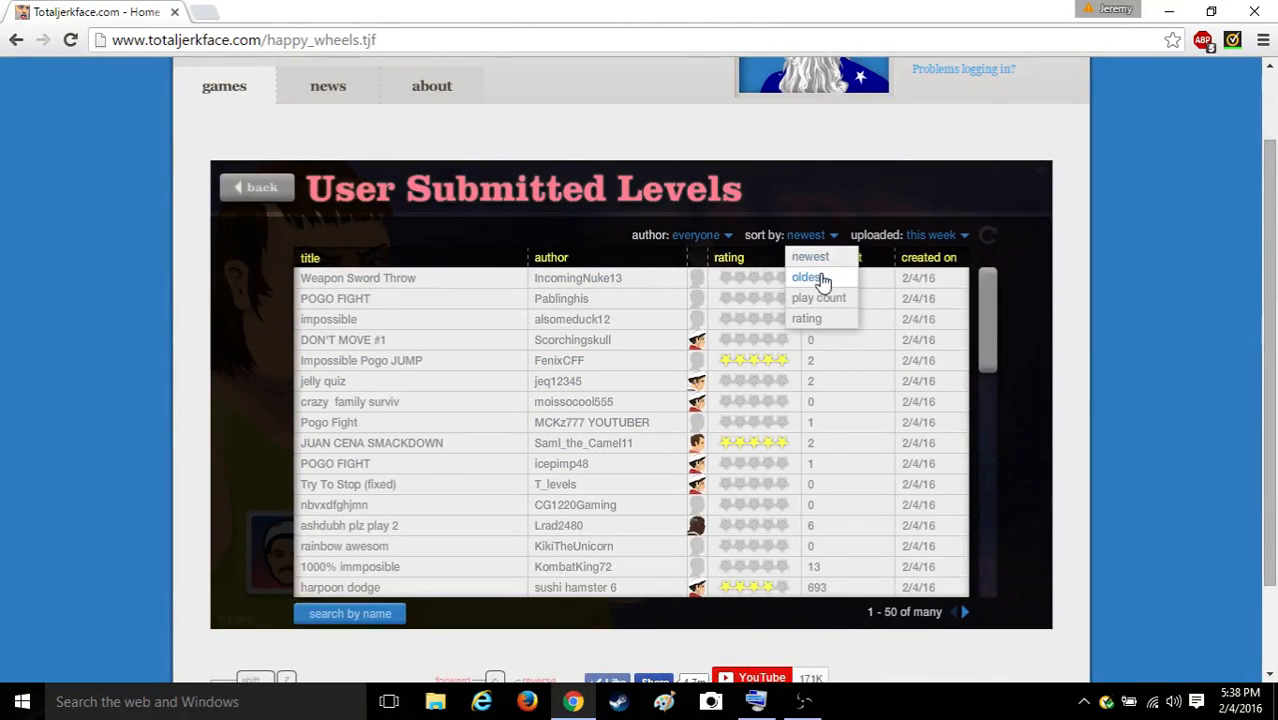
{"action": "mouse_move", "coordinate": [818, 297]}
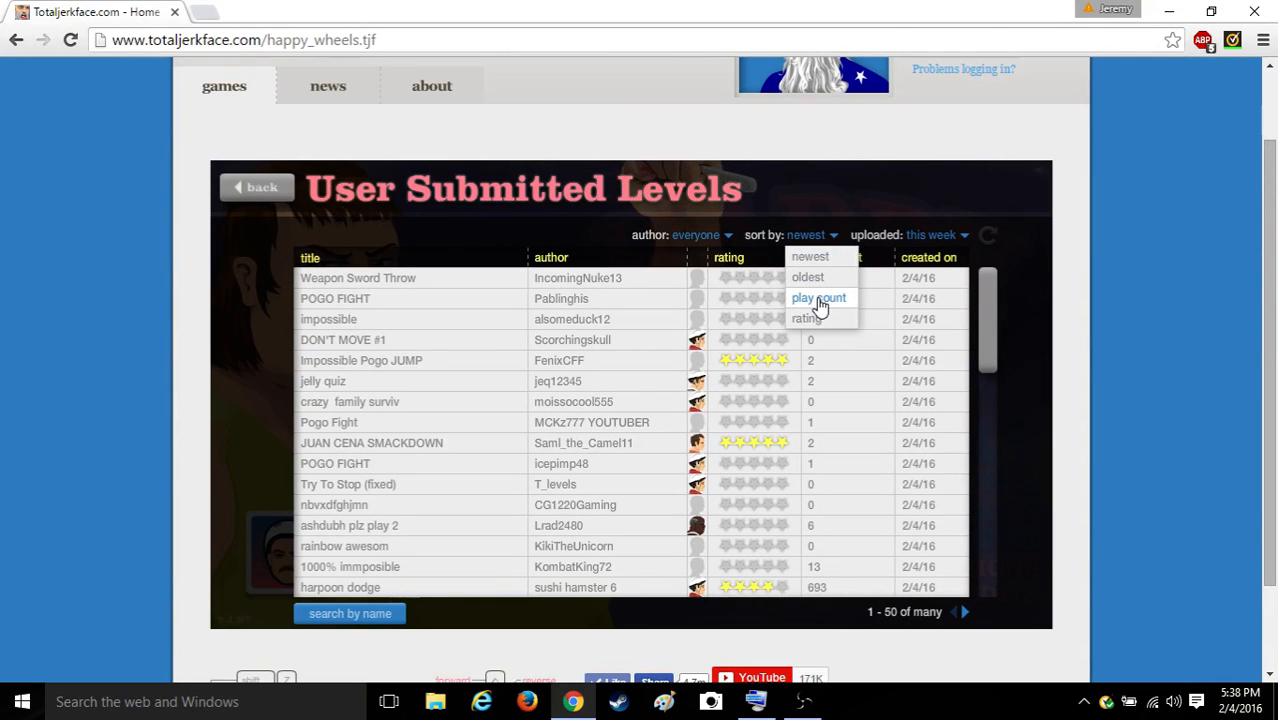
{"action": "left_click", "coordinate": [806, 318]}
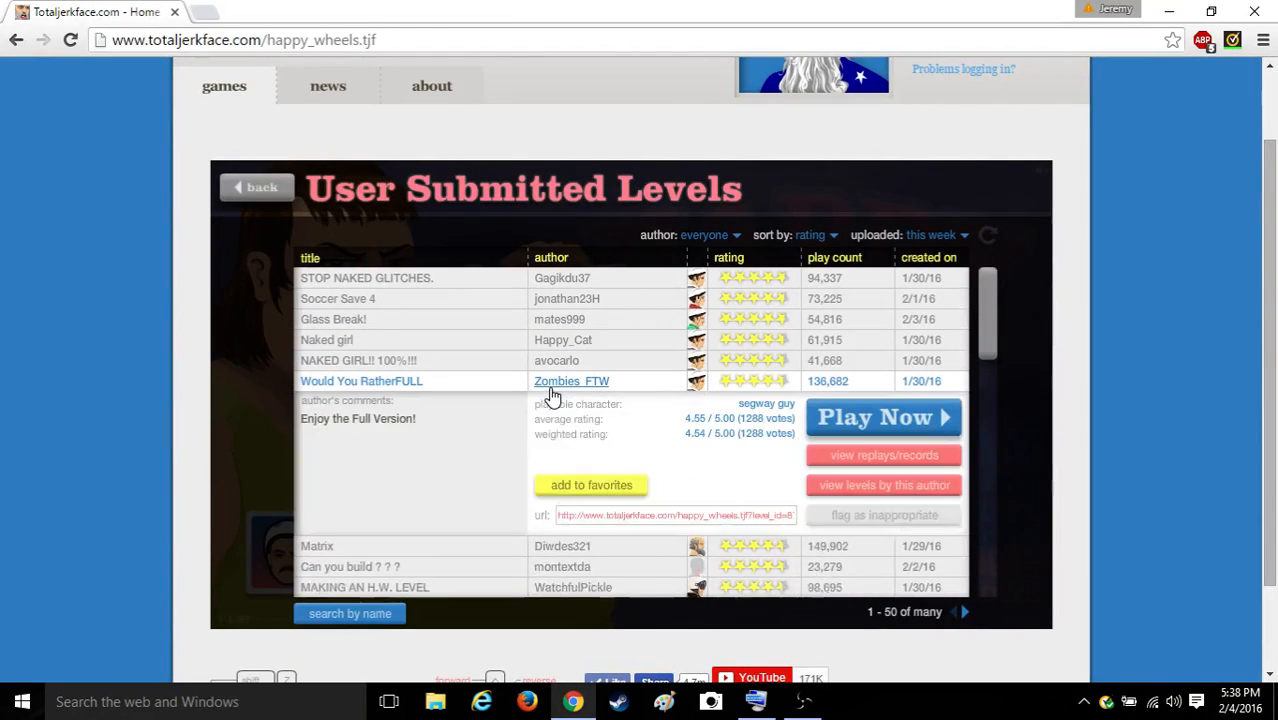
Step: Start Would You RatherFULL with Play Now, play it, then open the in-game menu
{"action": "left_click", "coordinate": [882, 417]}
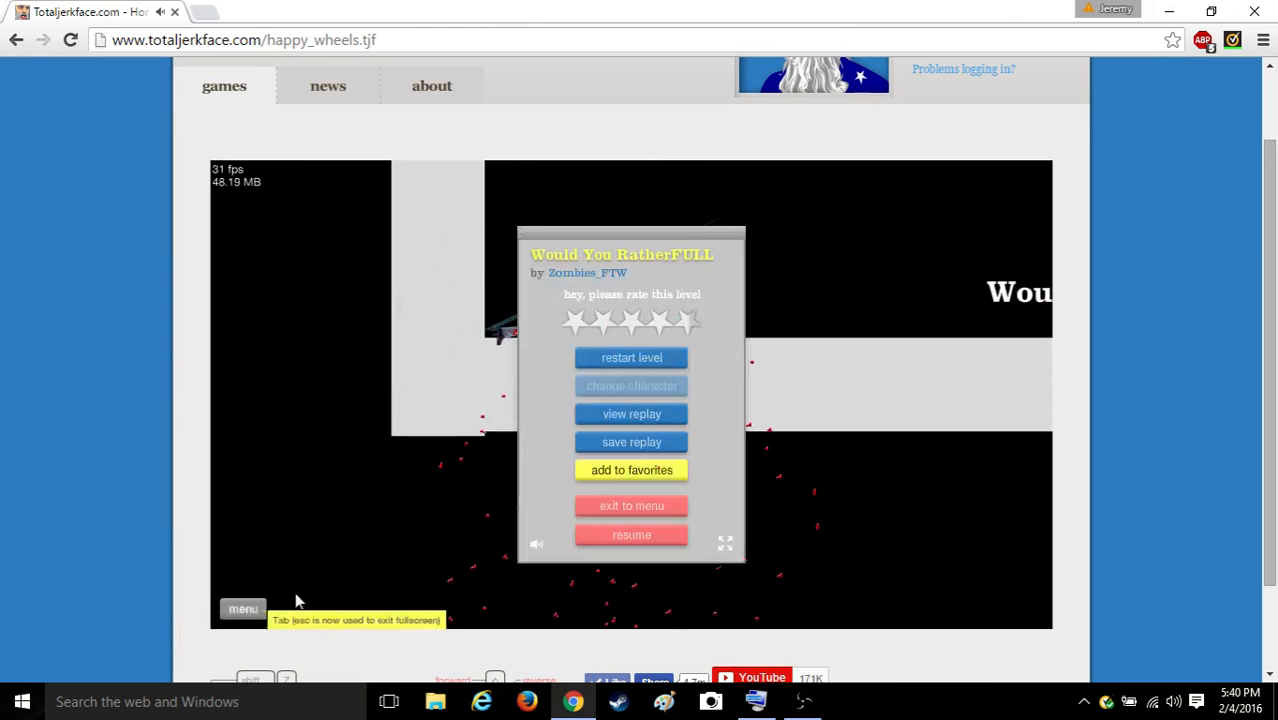
Step: Exit Would You RatherFULL to the rating-sorted User Submitted Levels list
{"action": "left_click", "coordinate": [631, 534]}
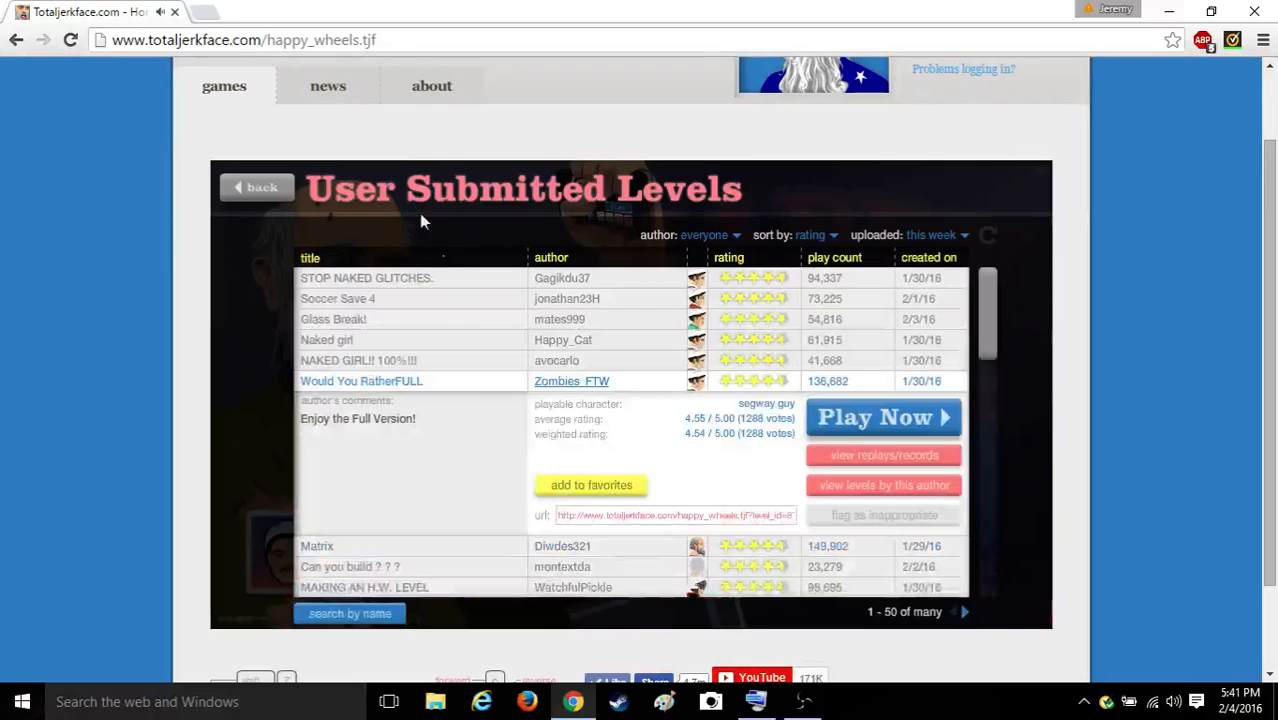
Step: Scroll to United States Quiz!, win it in 97.83 seconds, and return to the list
{"action": "scroll", "scroll_direction": "down", "scroll_amount": 3}
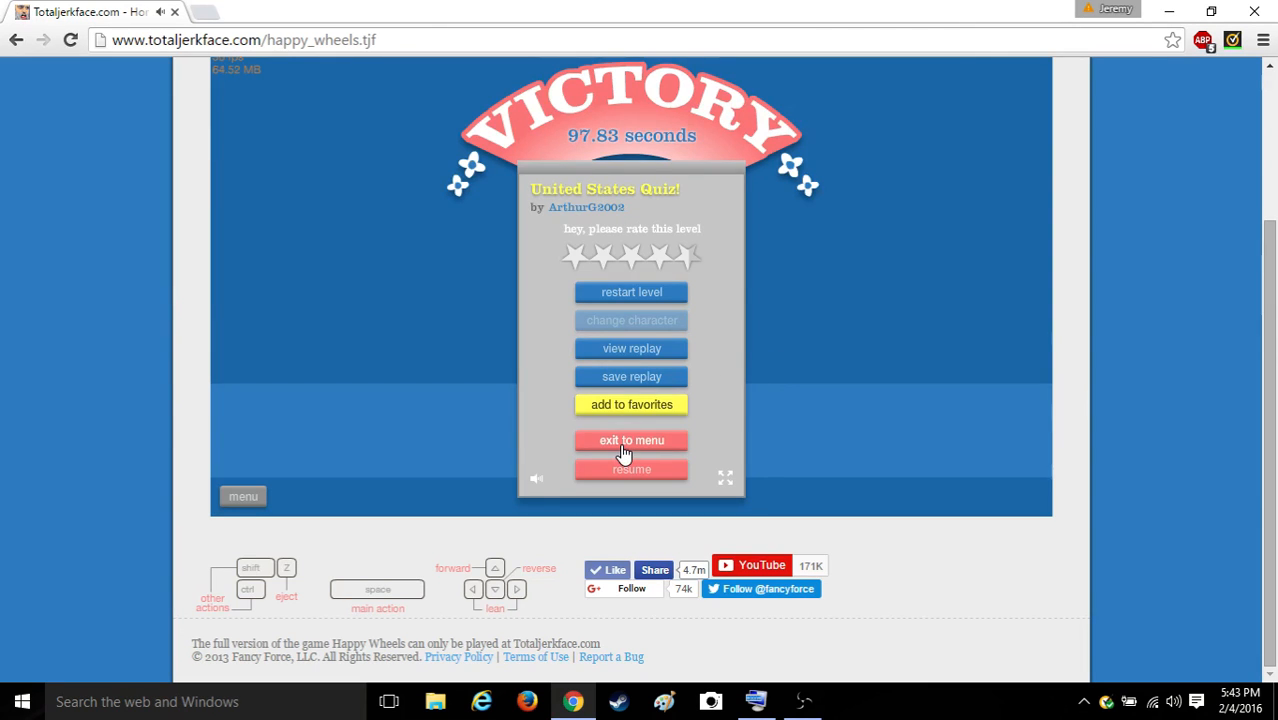
{"action": "left_click", "coordinate": [631, 440]}
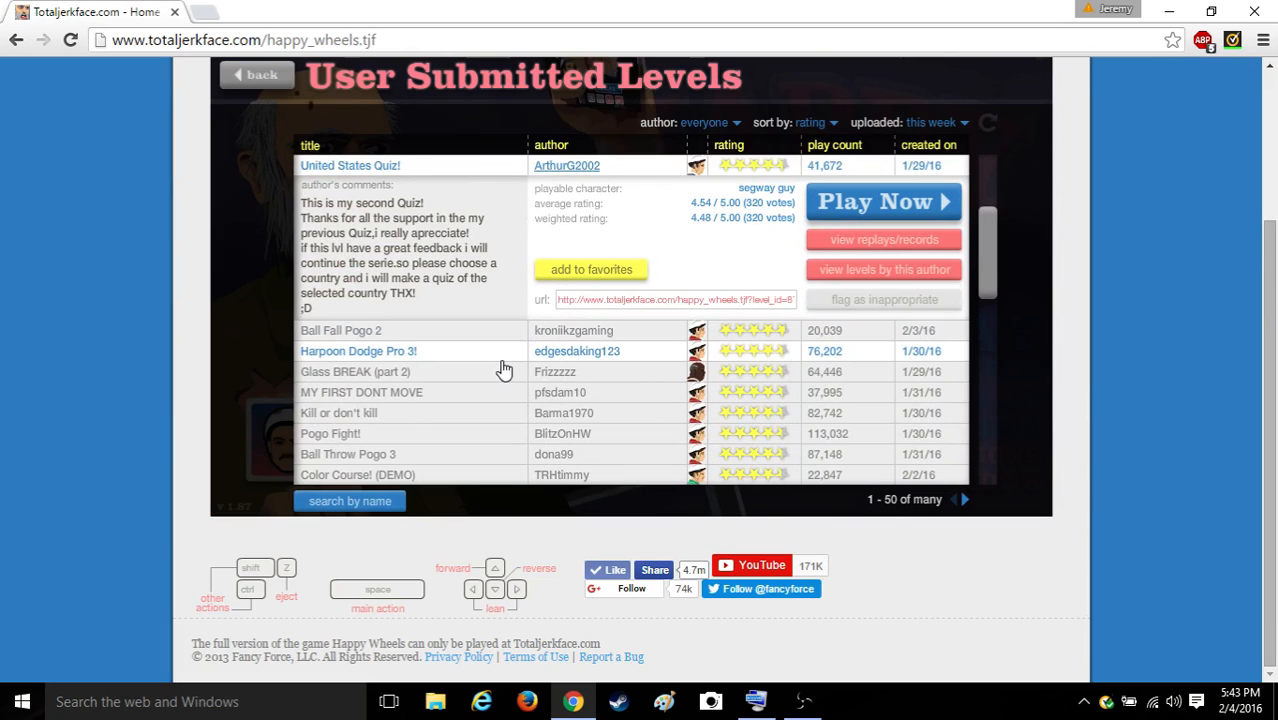
{"action": "mouse_move", "coordinate": [507, 405]}
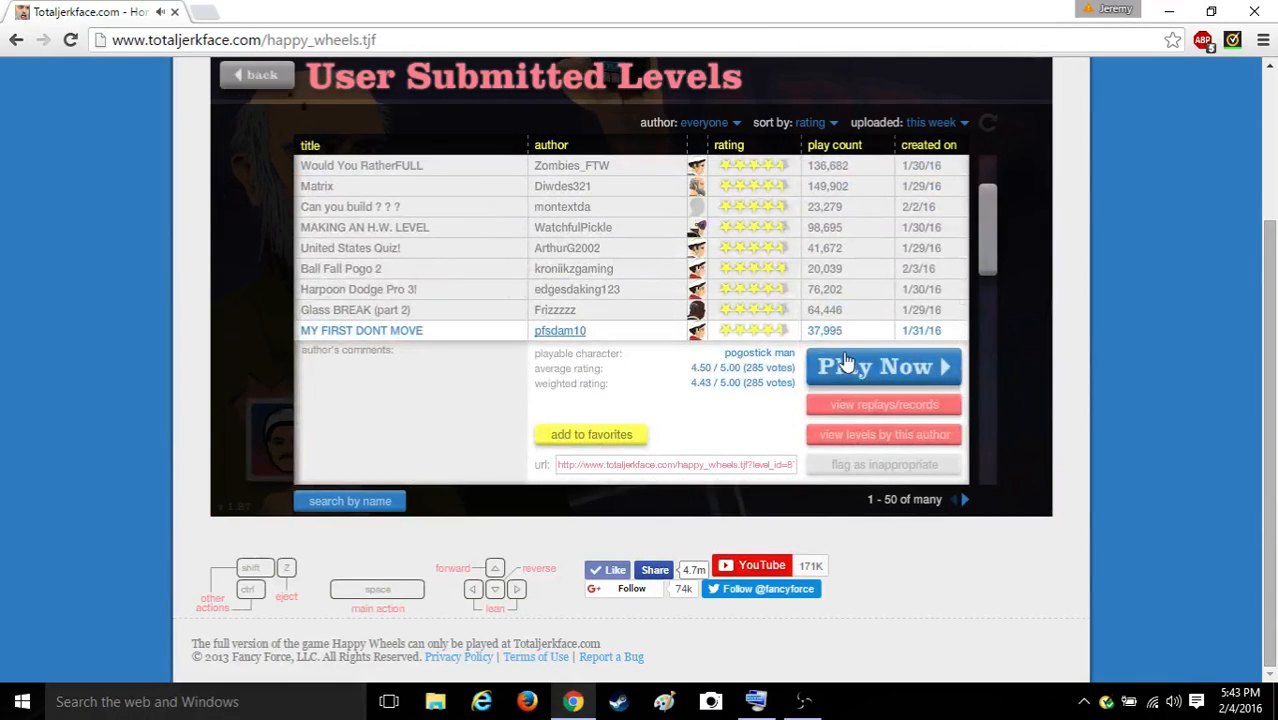
Step: Beat MY FIRST DONT MOVE in 14.70 seconds, then scroll down to Throw The Television
{"action": "left_click", "coordinate": [882, 366]}
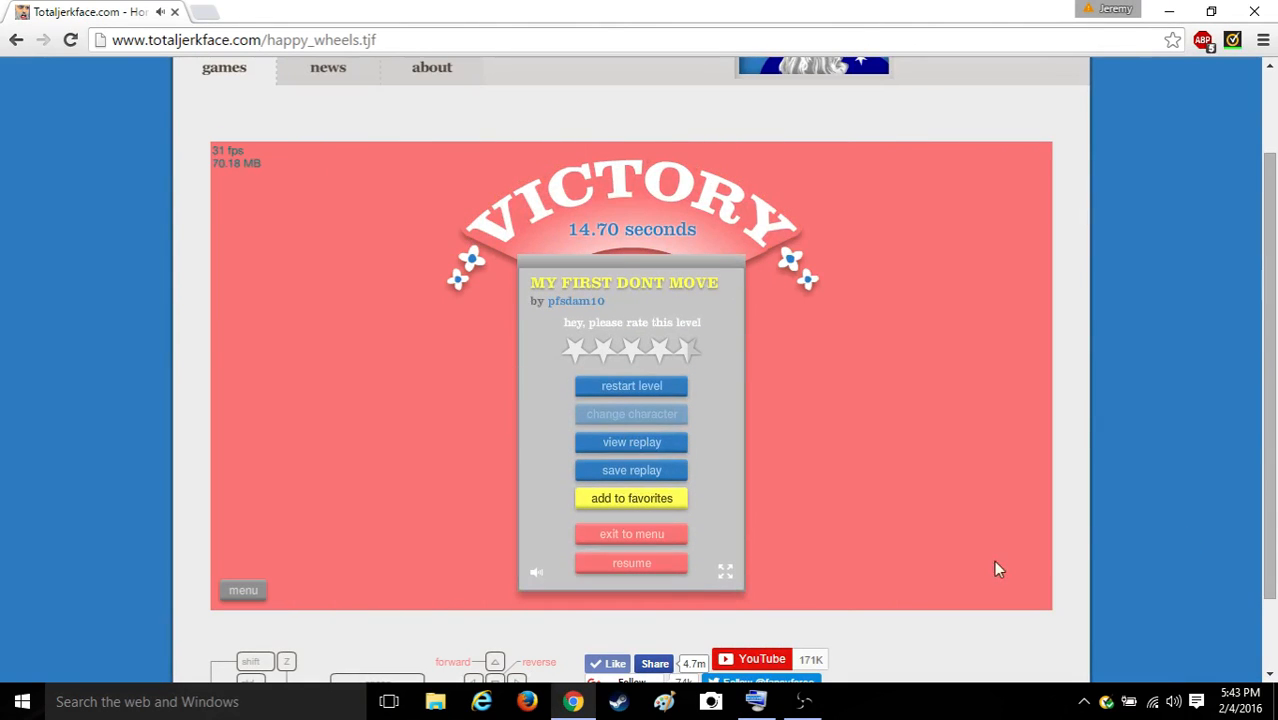
{"action": "left_click", "coordinate": [631, 533]}
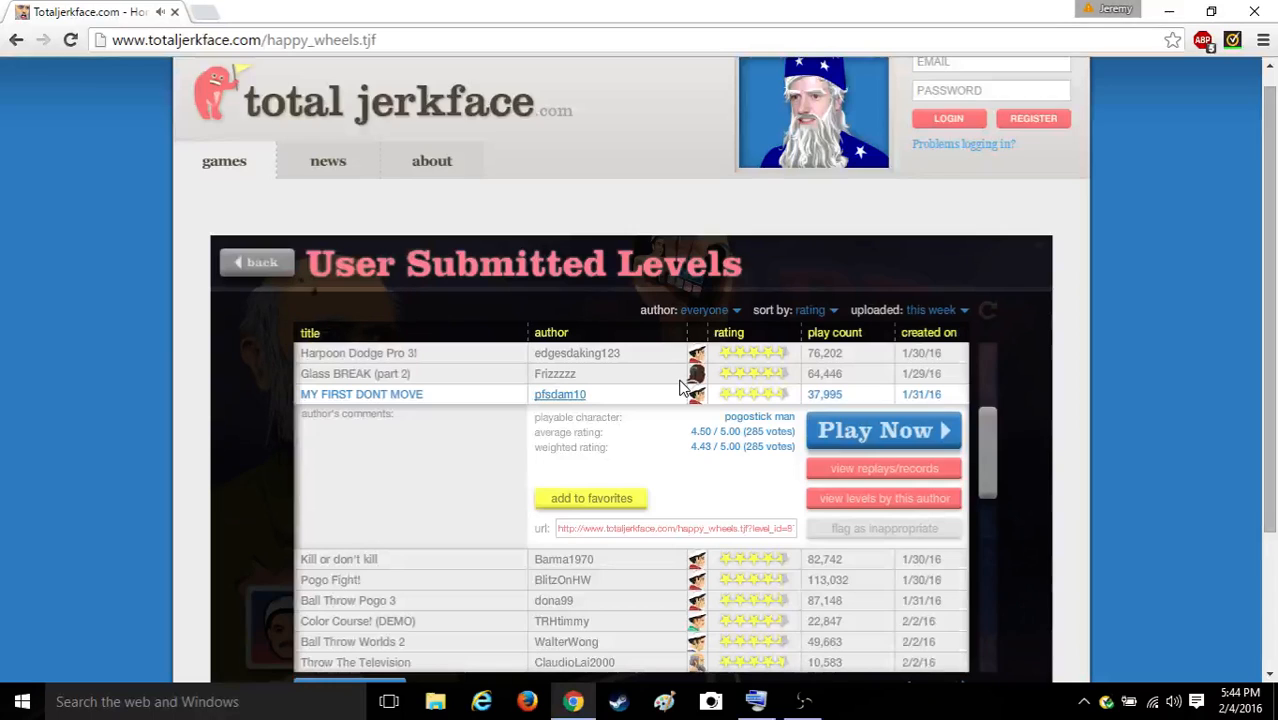
{"action": "scroll", "scroll_direction": "down", "scroll_amount": 3}
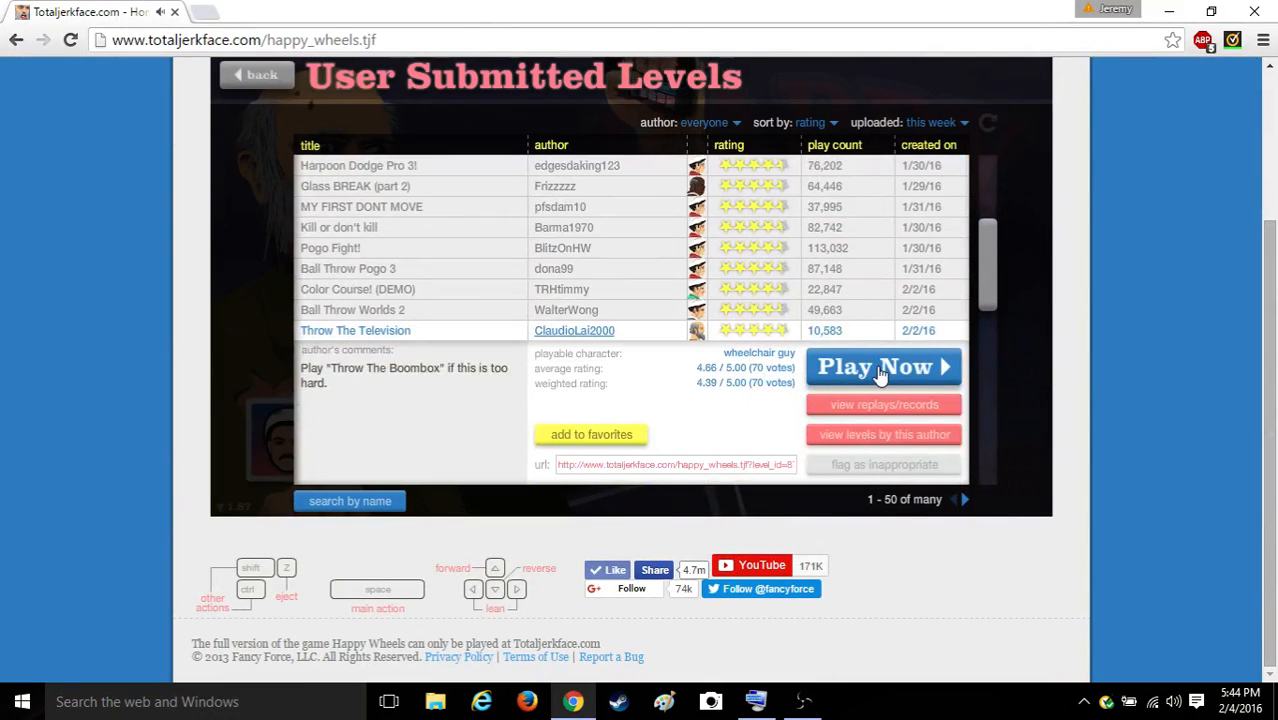
Step: Play Throw The Television, resuming from the pause menu twice between throws
{"action": "left_click", "coordinate": [883, 367]}
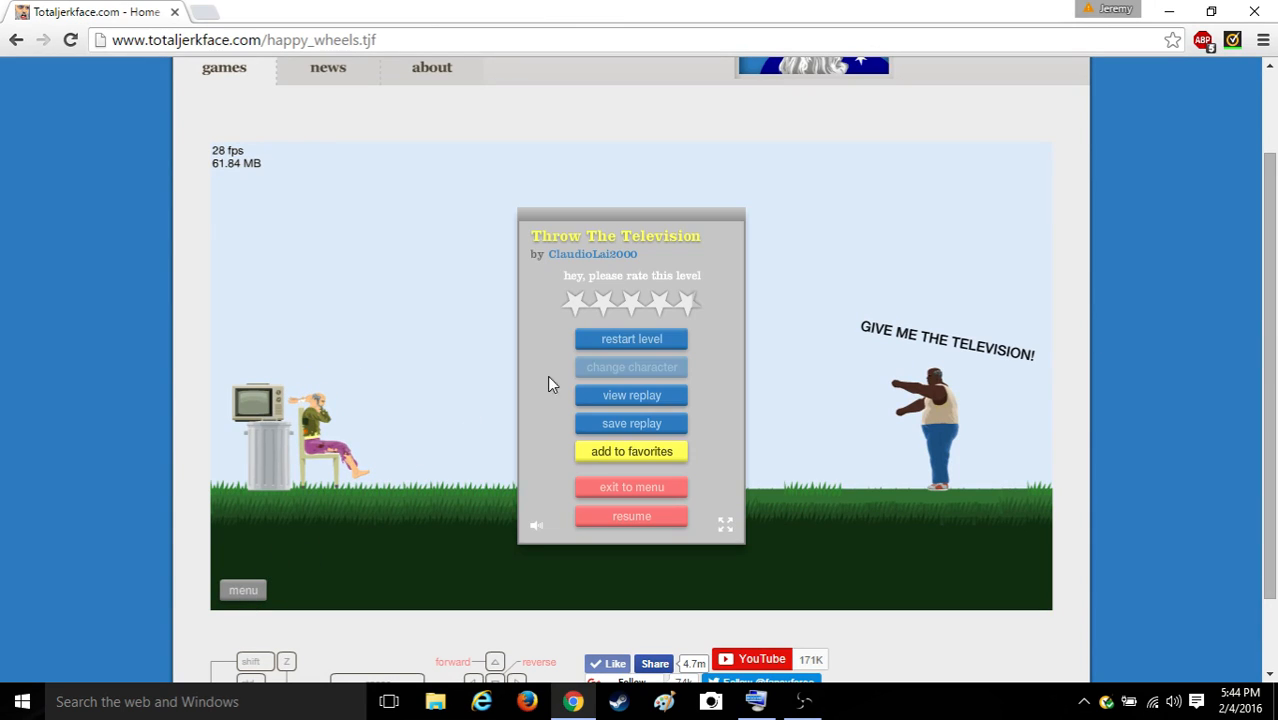
{"action": "left_click", "coordinate": [631, 516]}
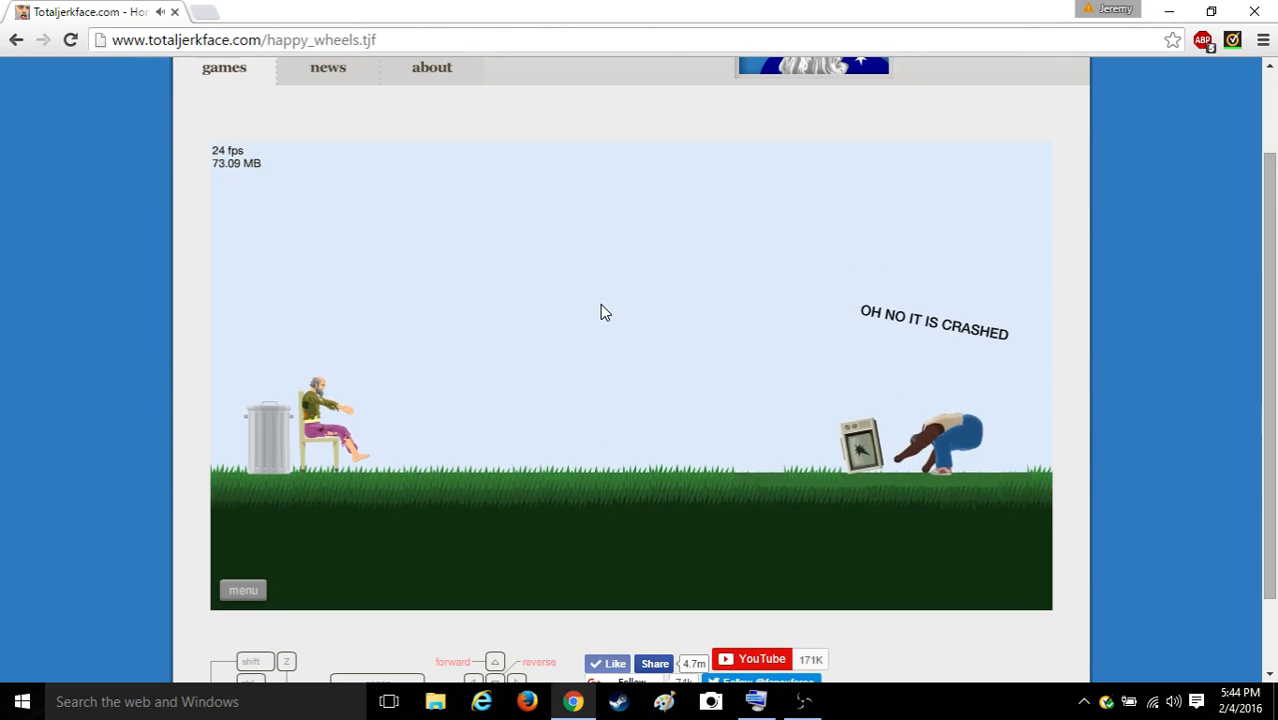
{"action": "mouse_move", "coordinate": [418, 448]}
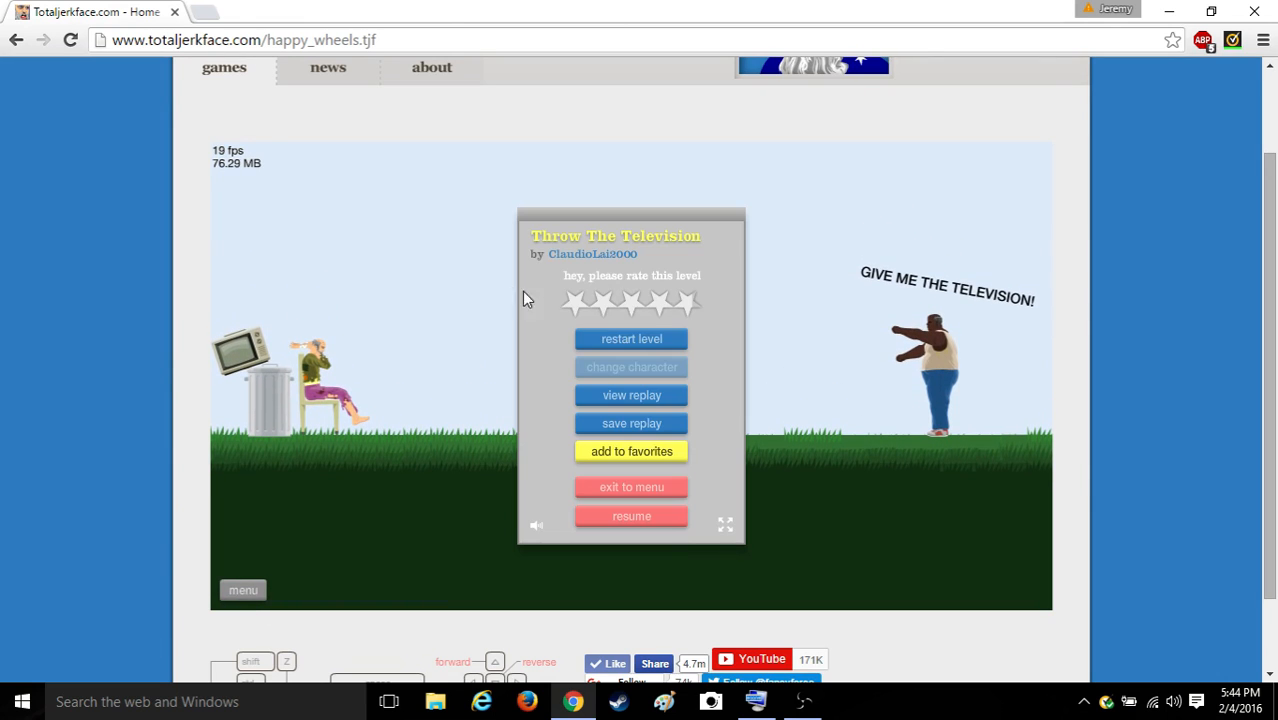
{"action": "left_click", "coordinate": [631, 515]}
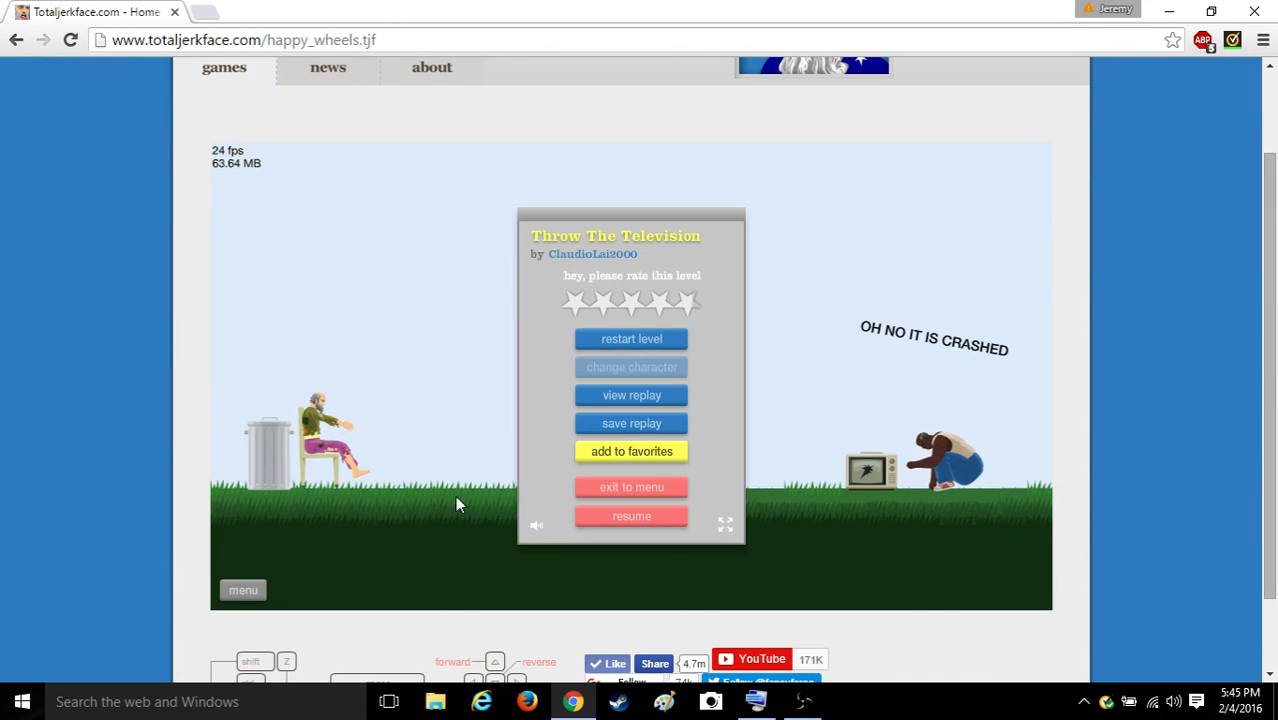
Step: Exit Throw The Television, start Kill ur BOSS$$$$$$$, and pause it after the fall
{"action": "left_click", "coordinate": [631, 487]}
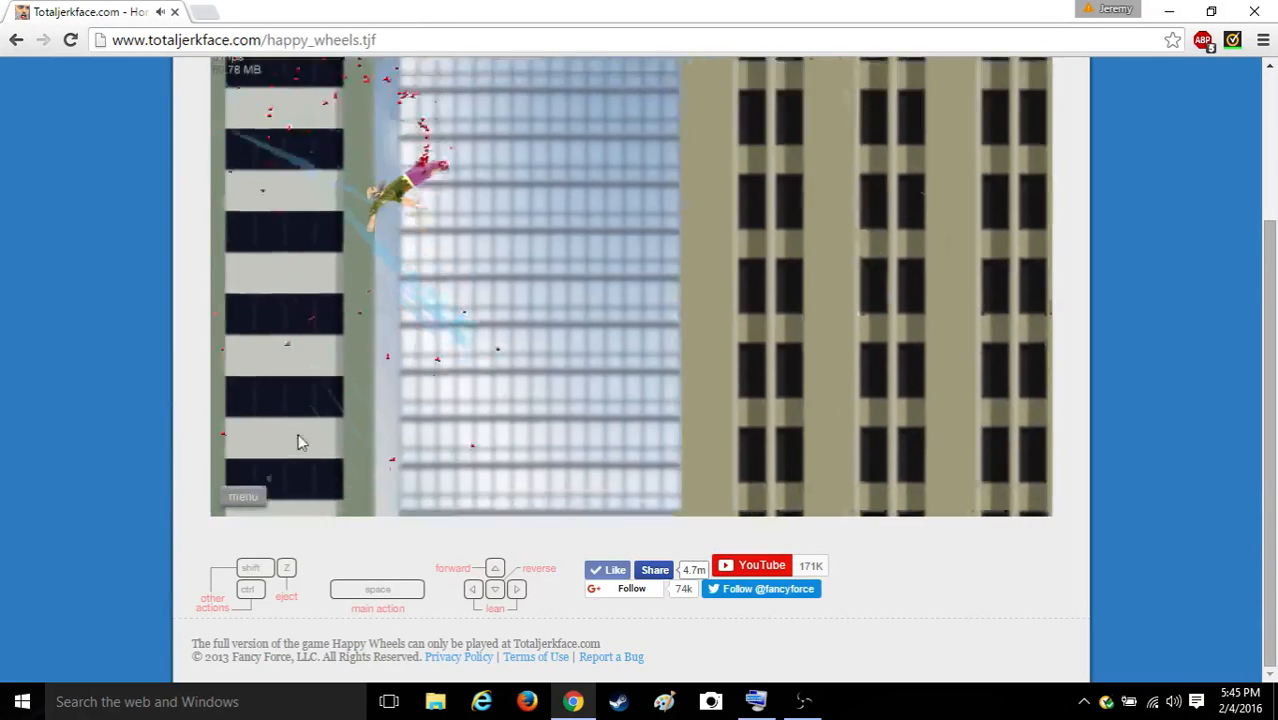
{"action": "left_click", "coordinate": [243, 497]}
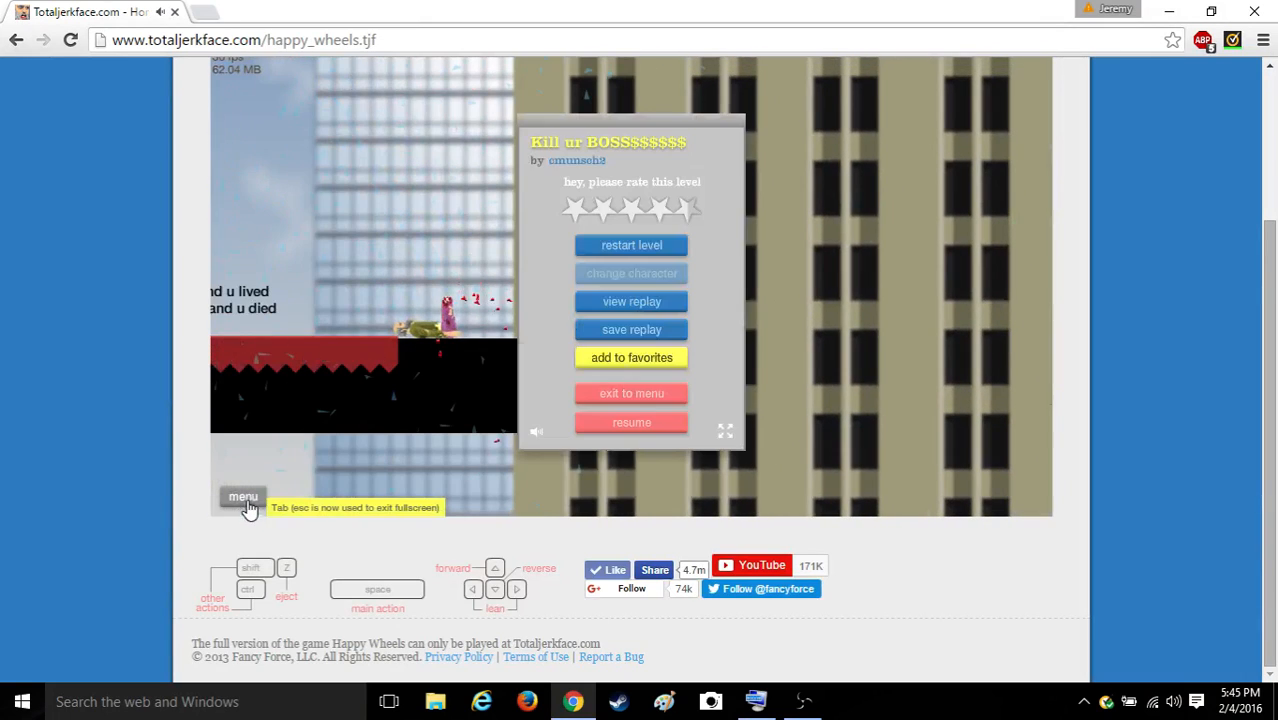
Step: Exit Kill ur BOSS to the level list and load Spike Fall - Jungle
{"action": "left_click", "coordinate": [631, 422]}
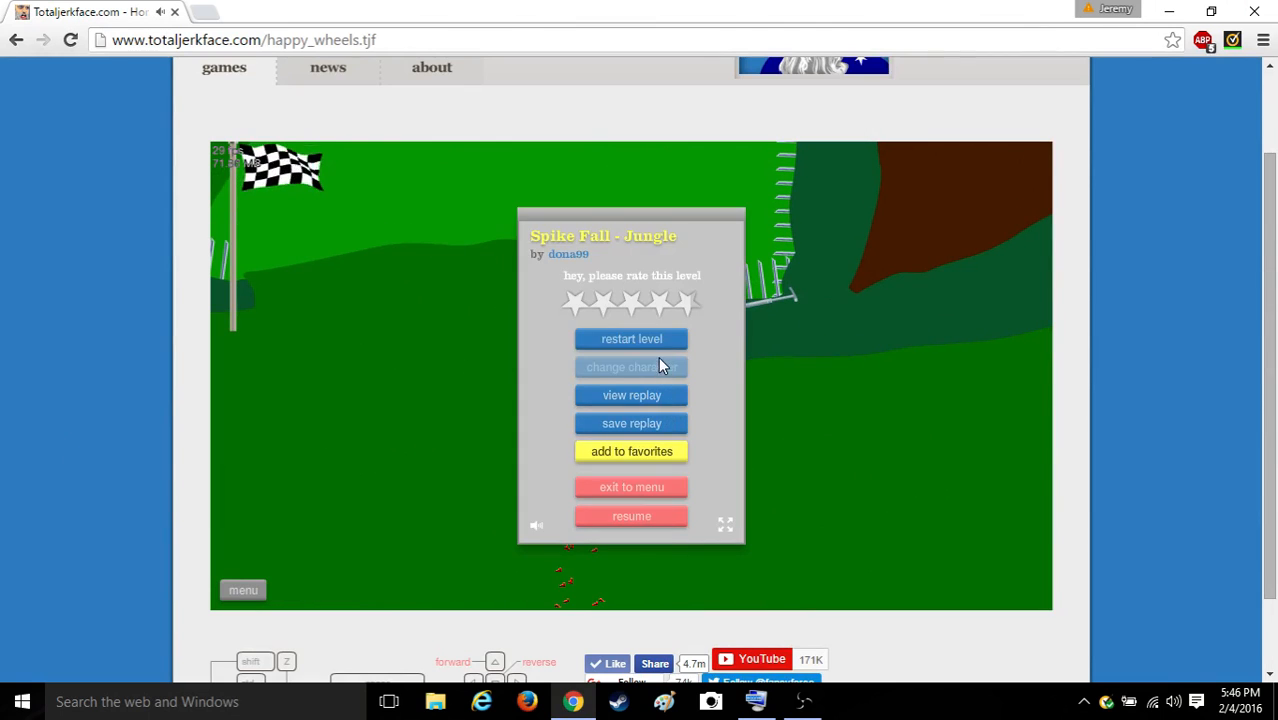
Step: Restart Spike Fall - Jungle, win in 8.43 seconds, and return to the level list
{"action": "left_click", "coordinate": [631, 516]}
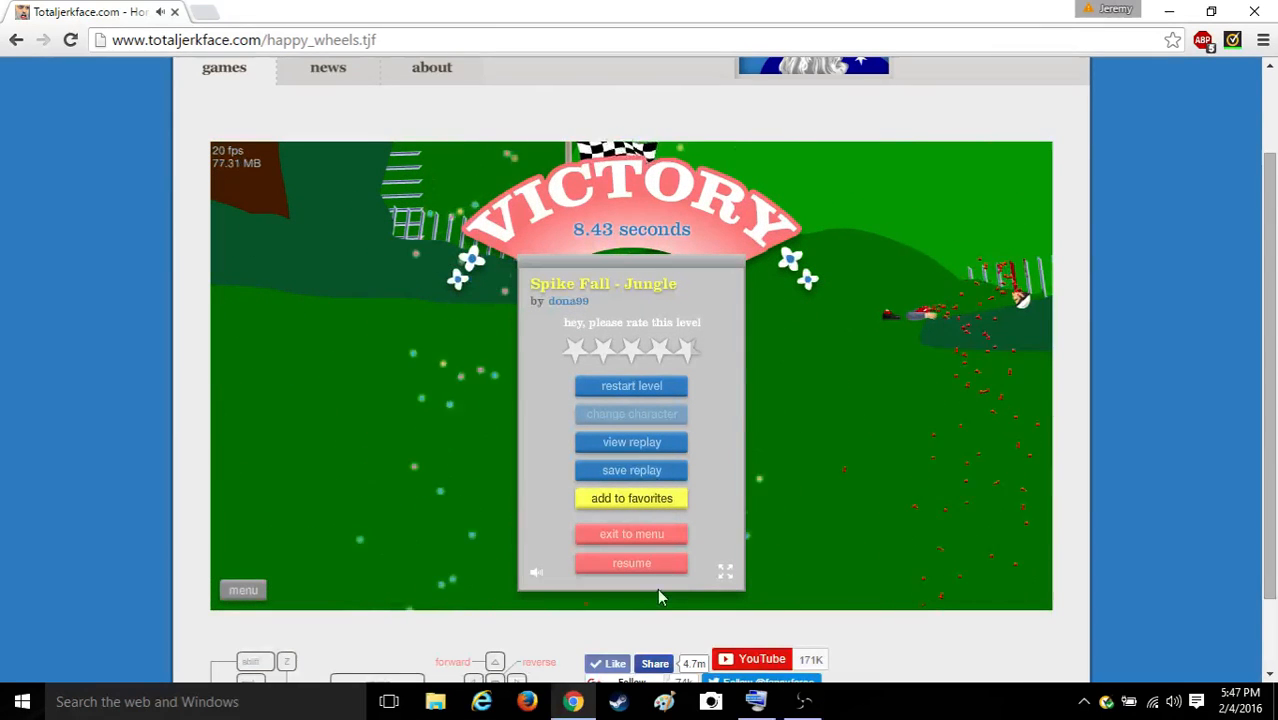
{"action": "left_click", "coordinate": [631, 533]}
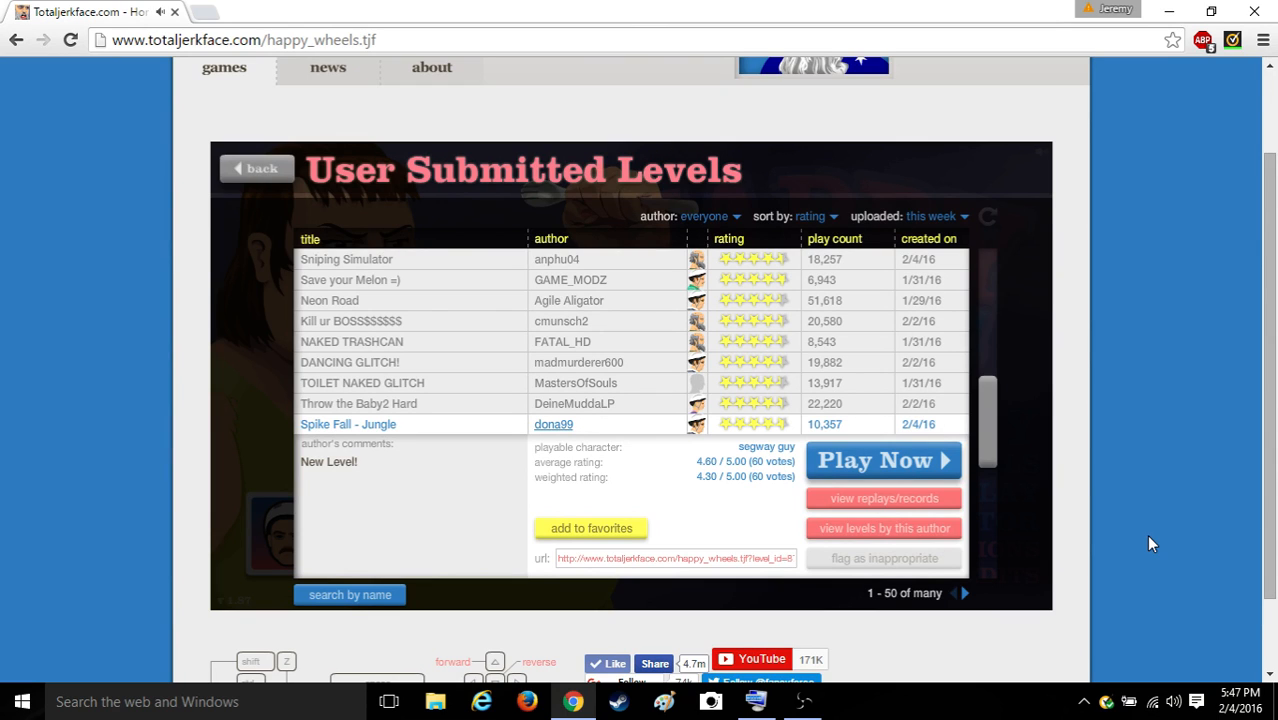
{"action": "mouse_move", "coordinate": [1177, 482]}
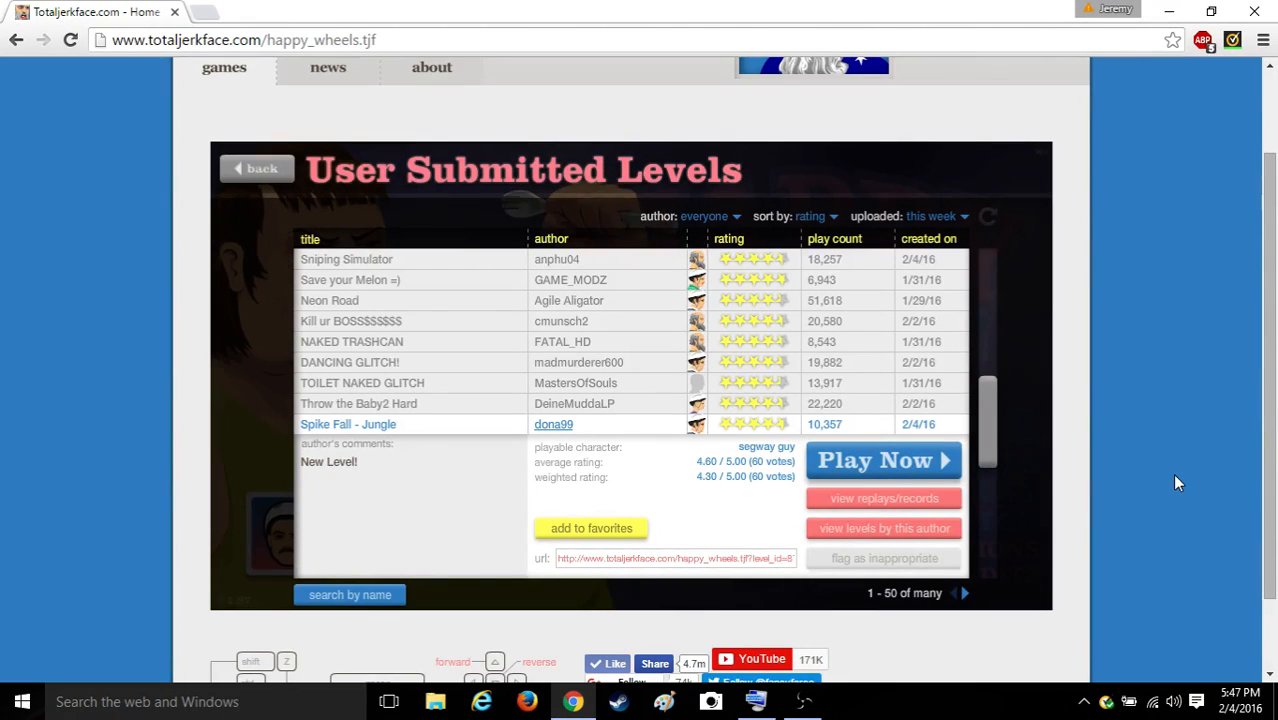